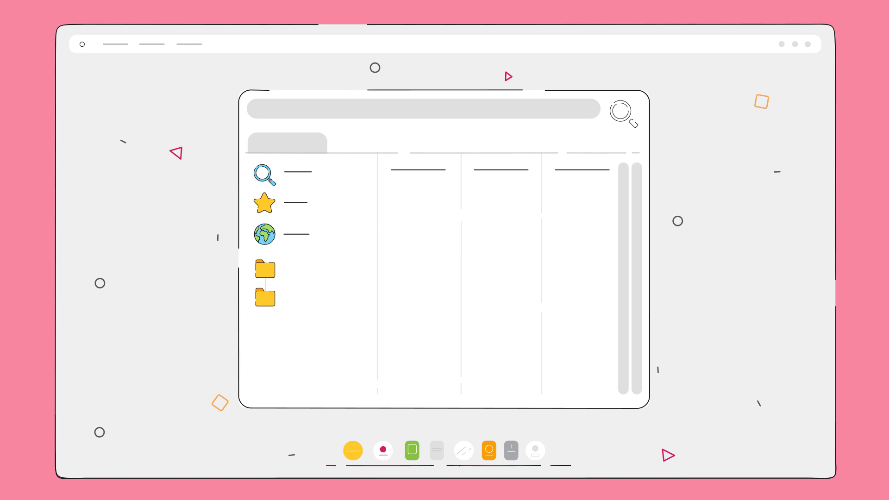
Step: Expand the folder to list its documents and open the third document's metadata form
left_click(264, 268)
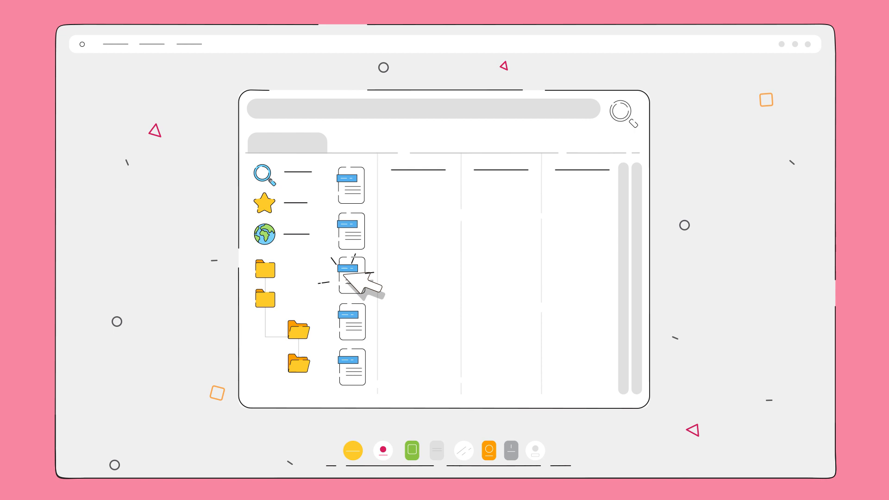
left_click(352, 275)
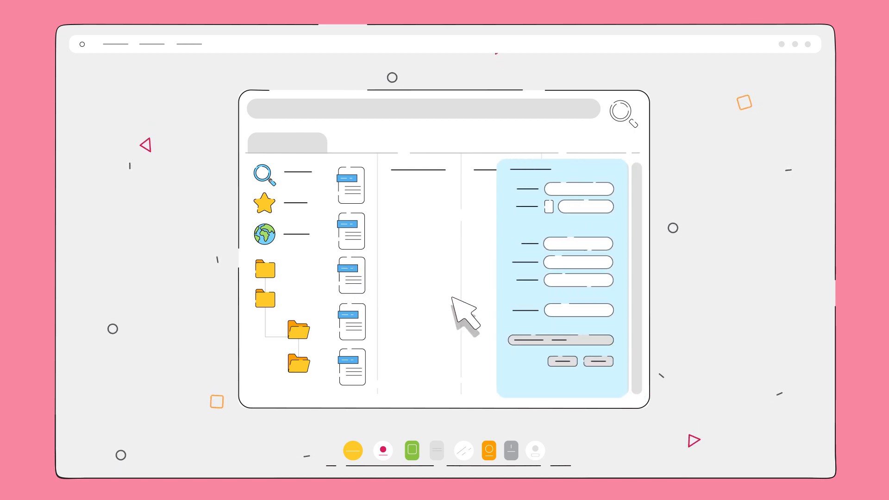